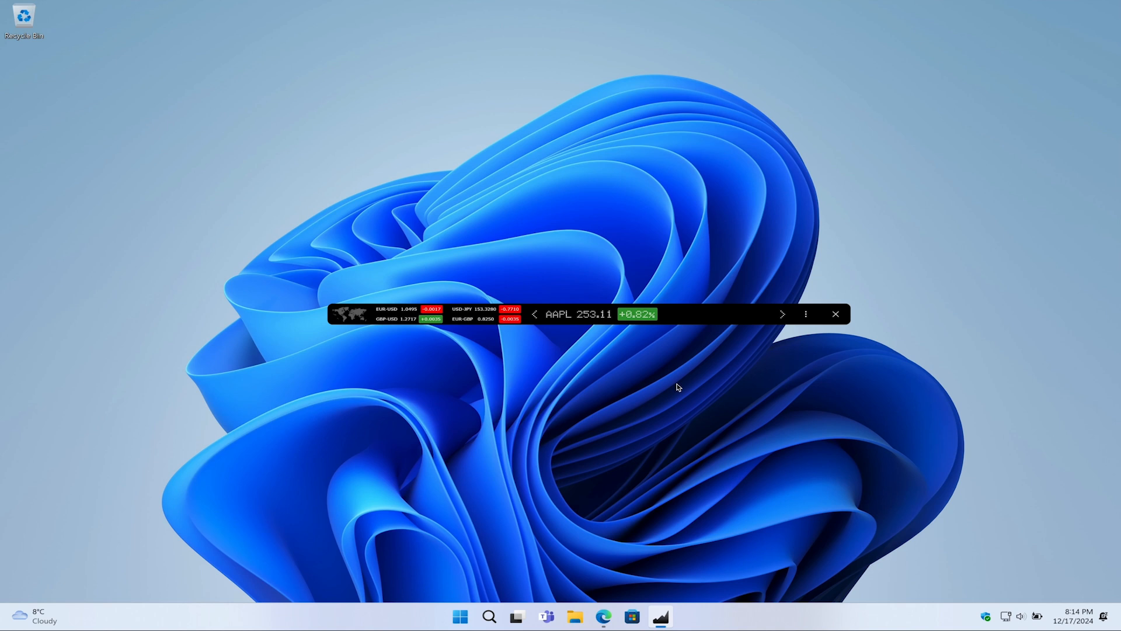
pyautogui.moveTo(672, 399)
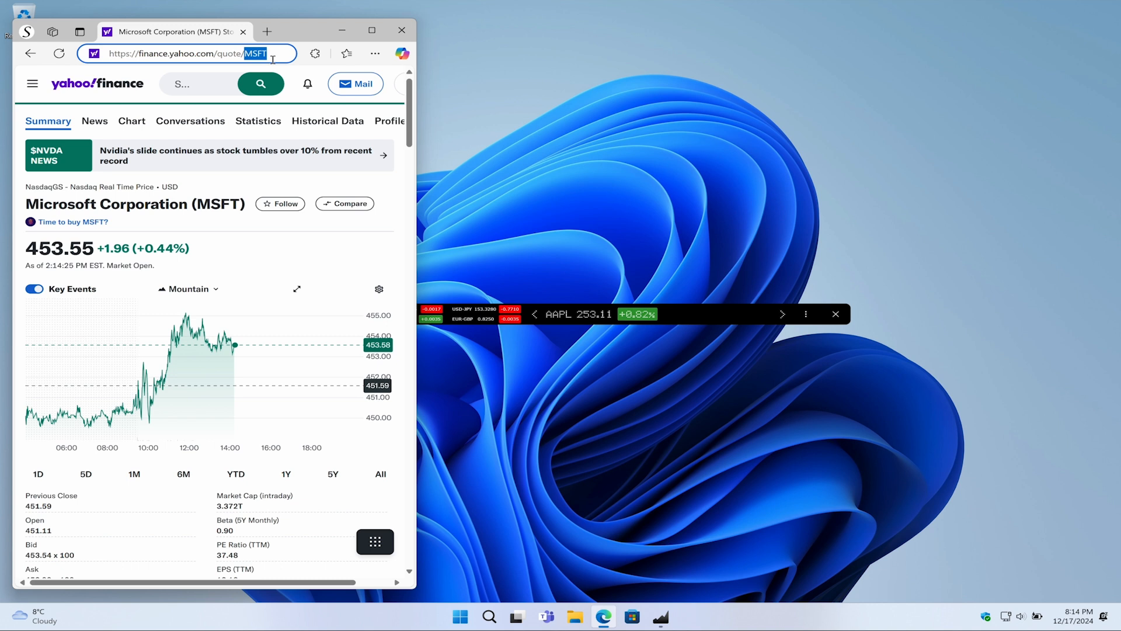
pyautogui.moveTo(342, 31)
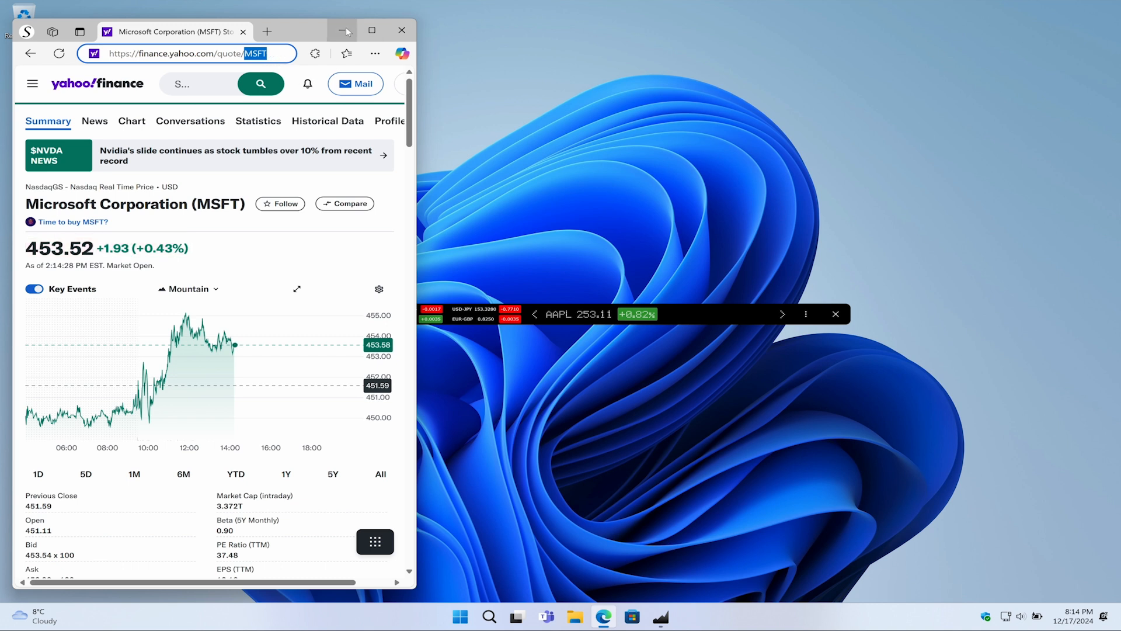
# Minimize the browser after confirming the MSFT quote page on Yahoo Finance
pyautogui.click(346, 30)
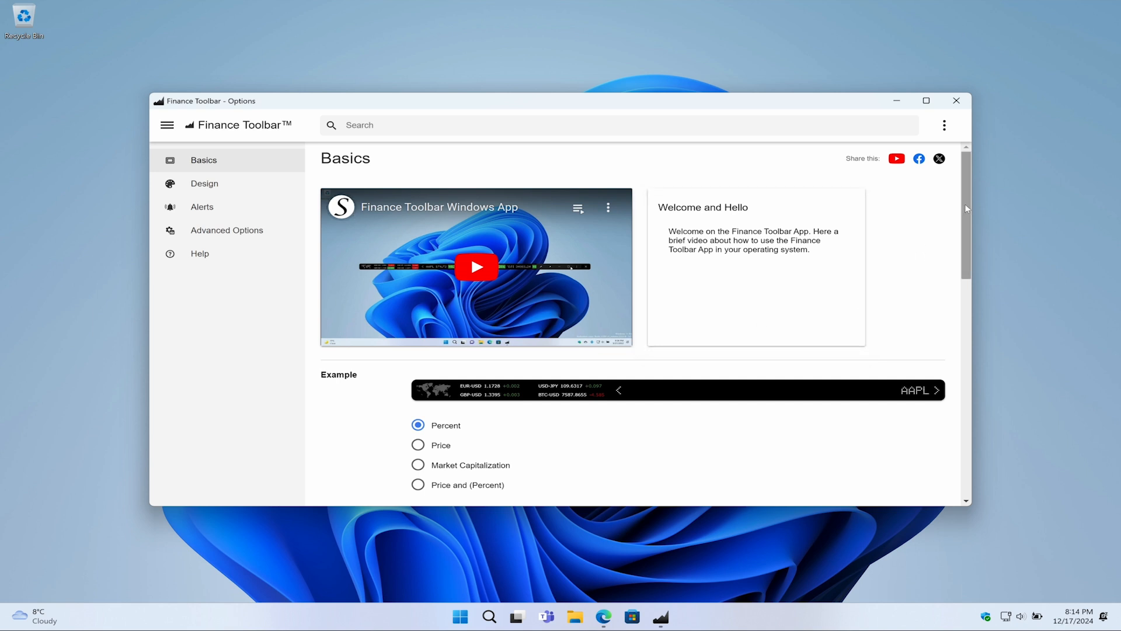
# Reach the Quotes section of Basics and activate the Stocks field, with only AAPL listed
pyautogui.scroll(-3)
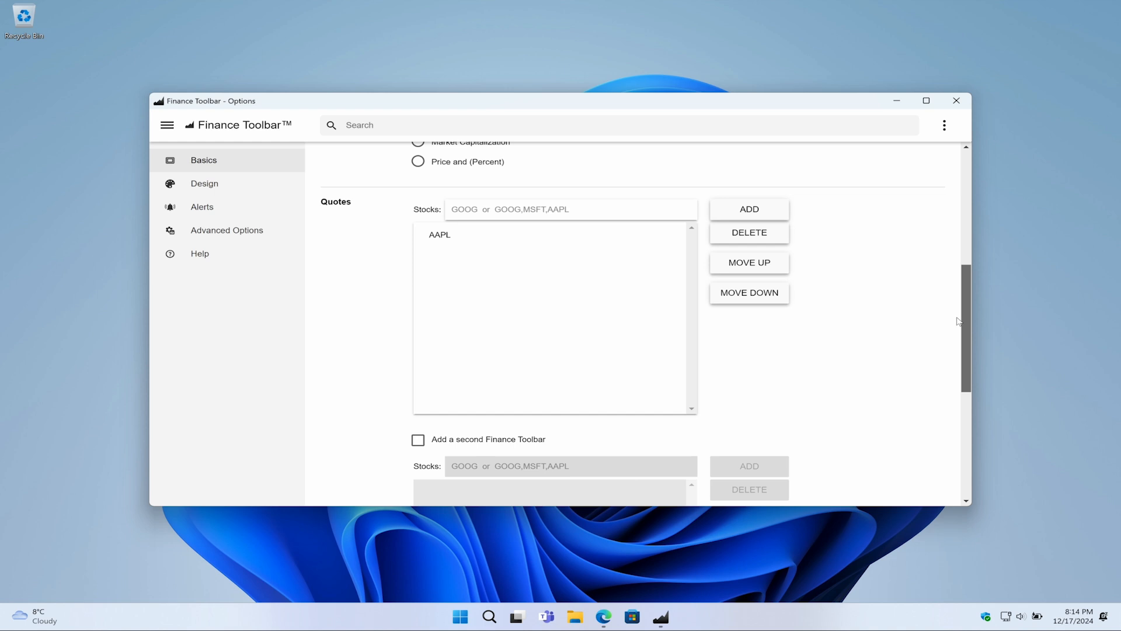
pyautogui.click(558, 209)
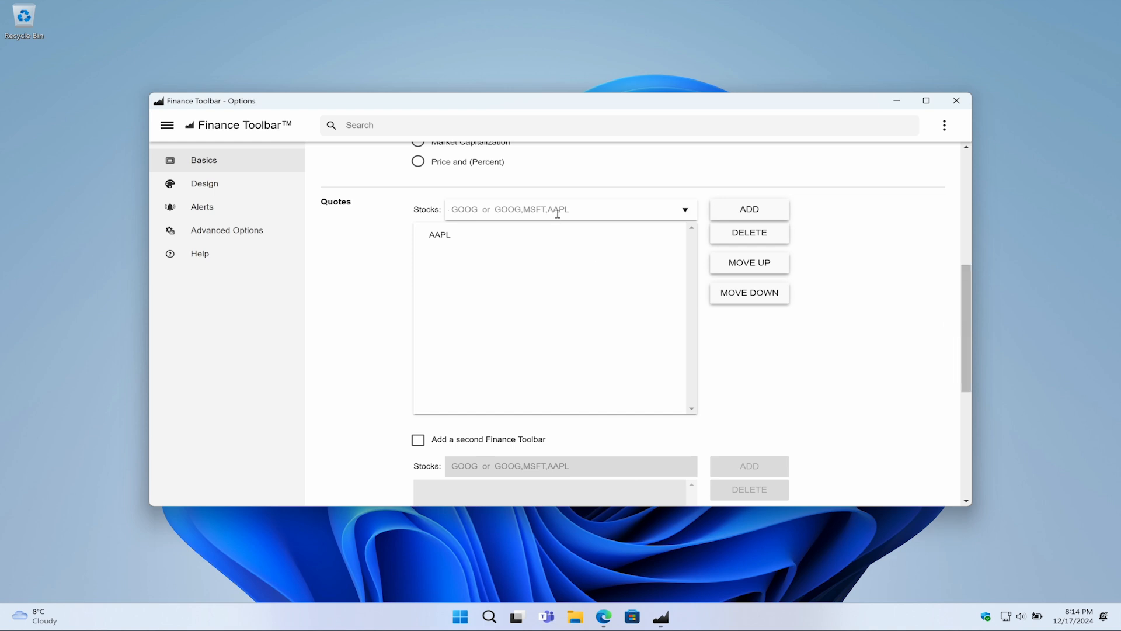
# Add MSFT to the quotes list so the ticker shows AAPL 253.11 and MSFT 453.51
pyautogui.click(749, 209)
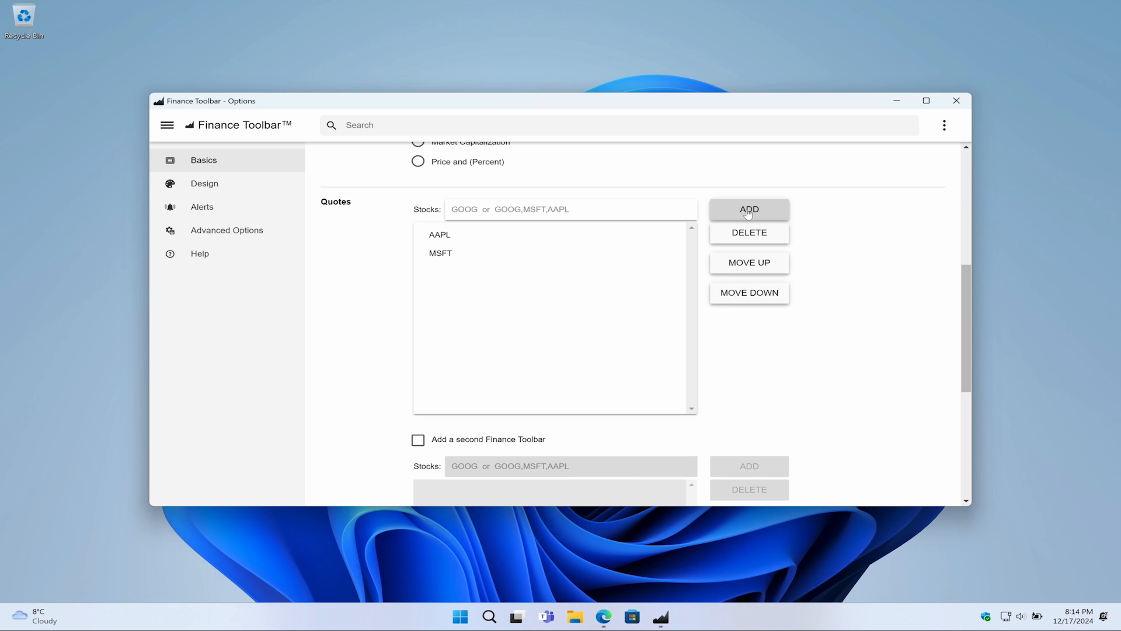
pyautogui.moveTo(956, 101)
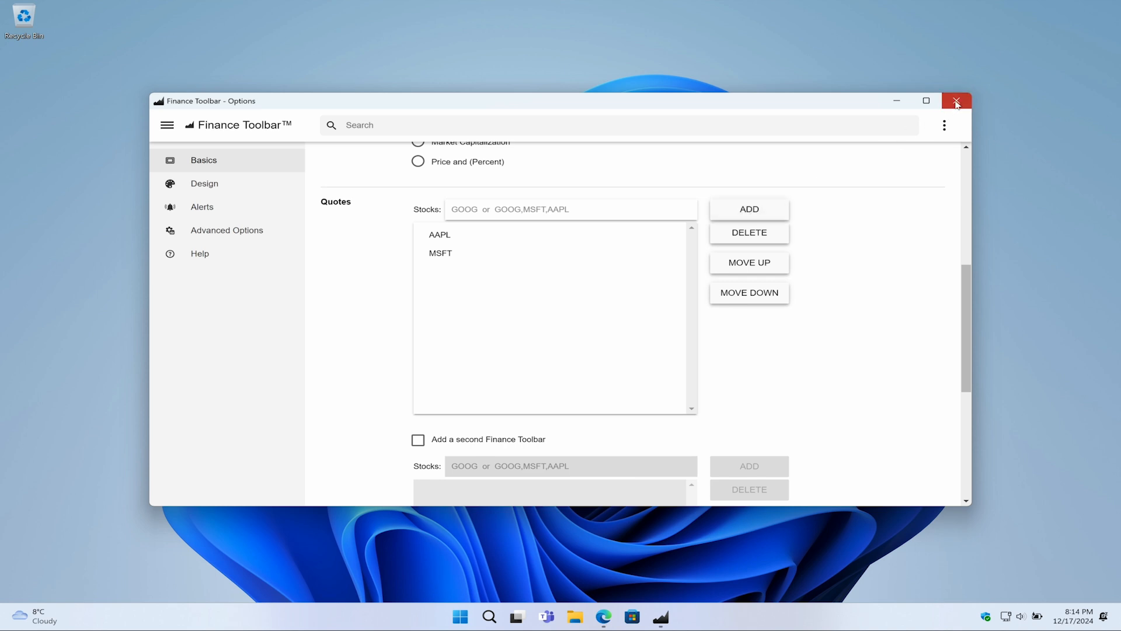
pyautogui.click(956, 101)
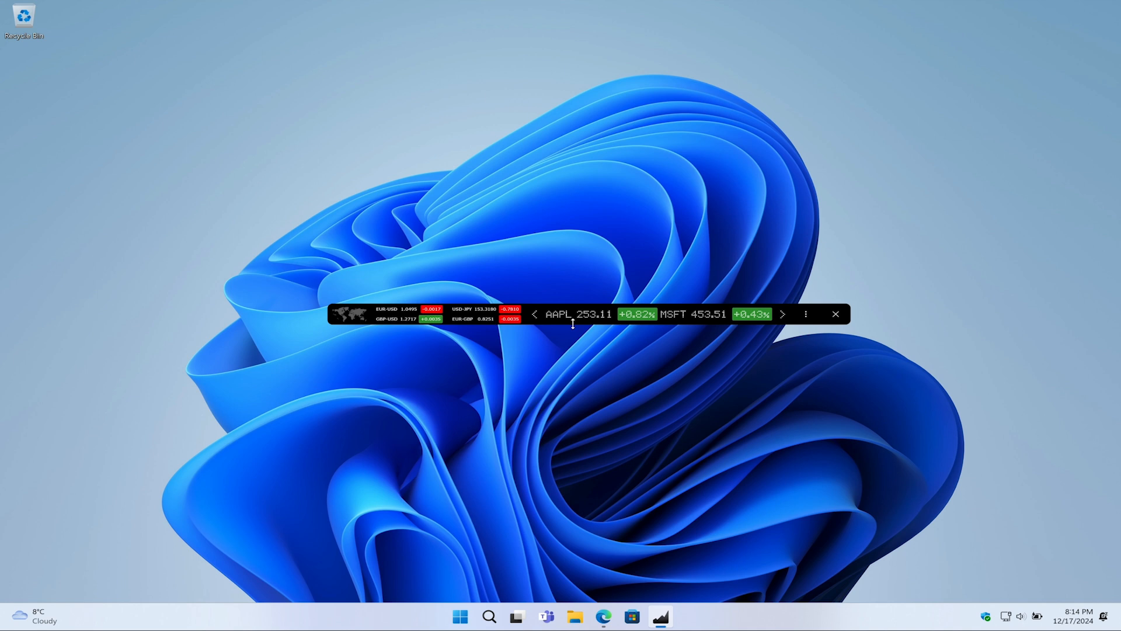